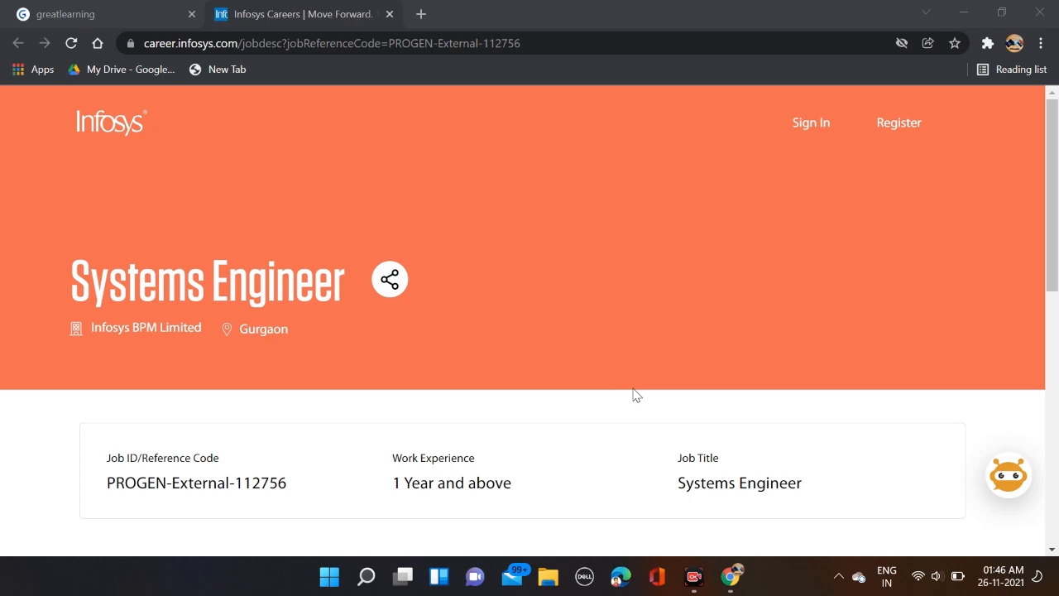
mouse_move(646, 7)
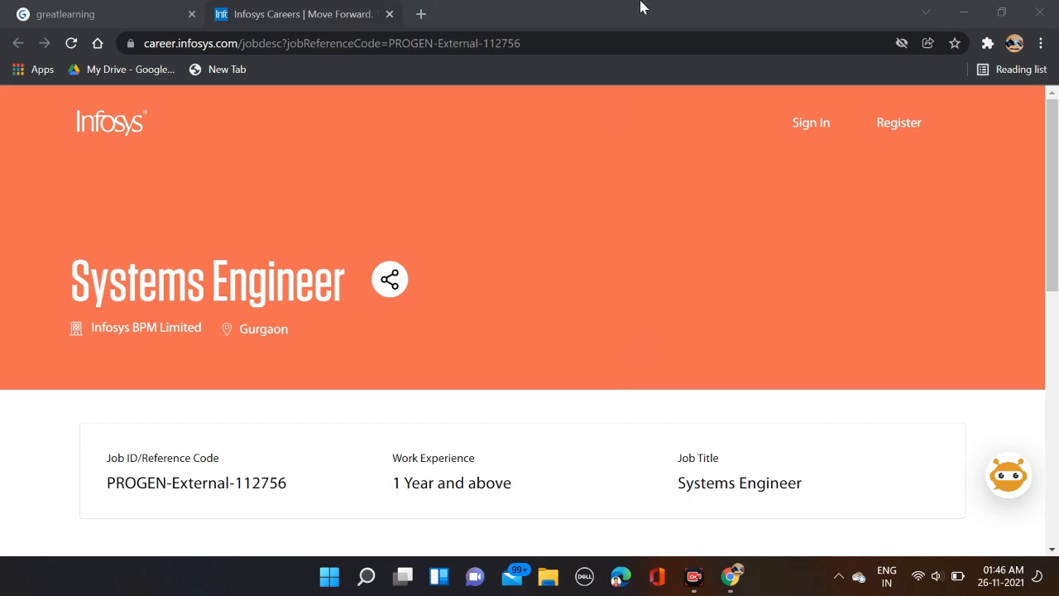
mouse_move(513, 242)
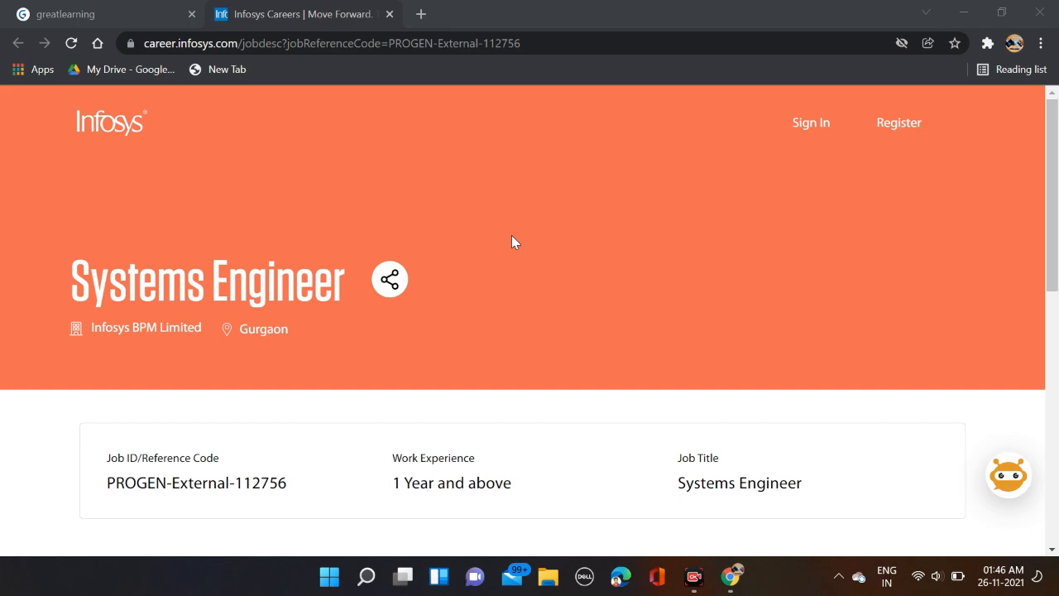
Step: Scroll the Systems Engineer posting to Responsibilities, Bachelor of Technology requirement and BPO service line
scroll("down", 3)
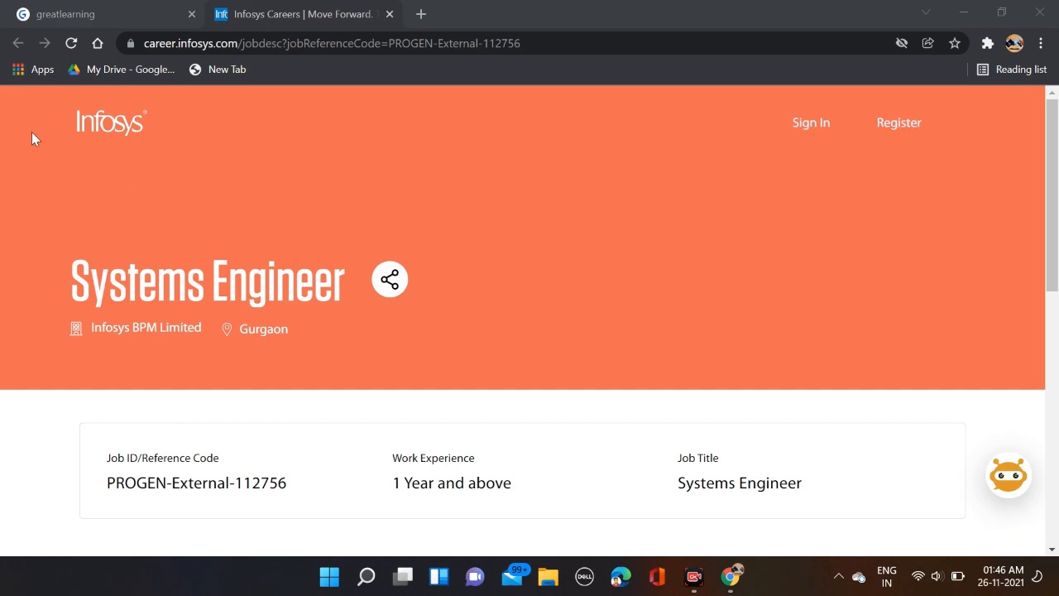
mouse_move(279, 298)
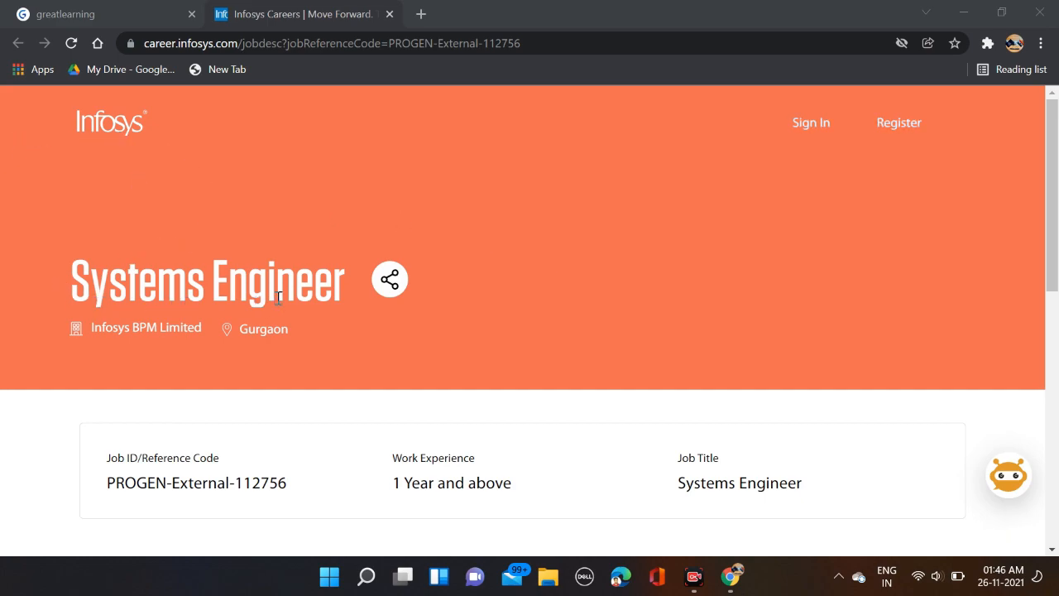
mouse_move(318, 353)
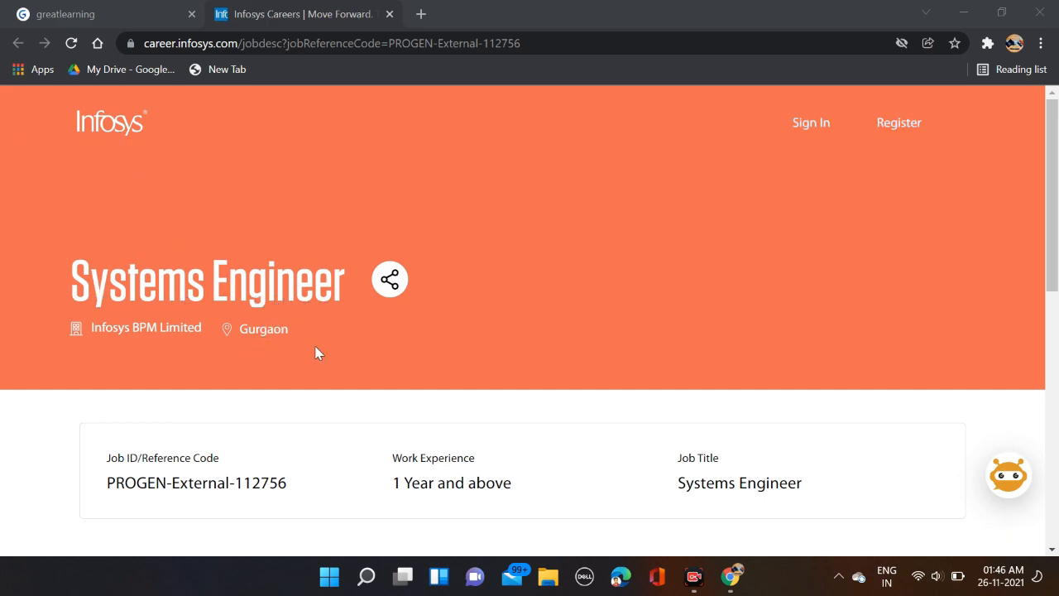
scroll("down", 3)
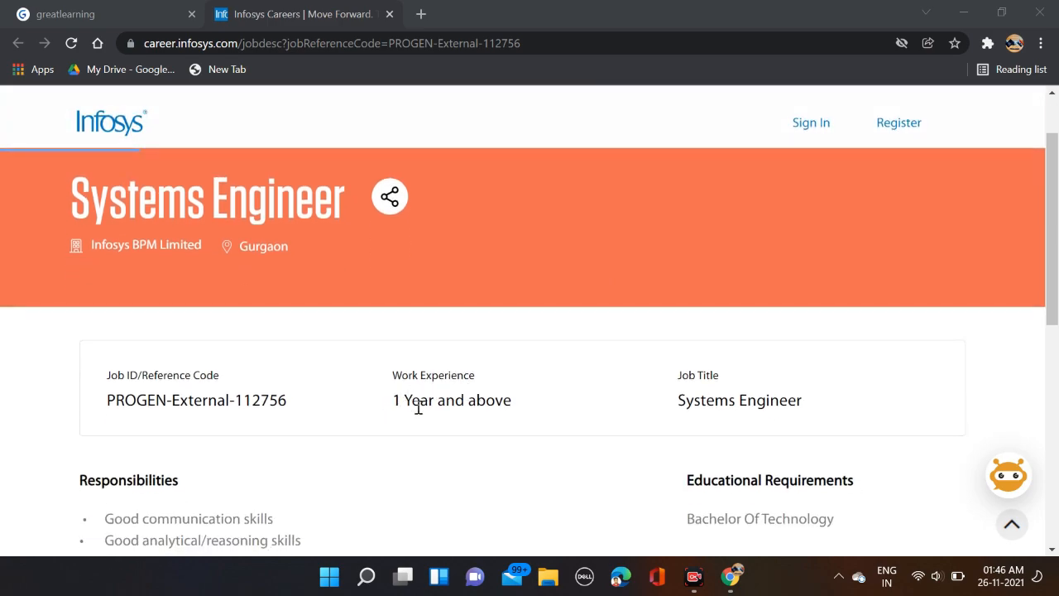
mouse_move(666, 410)
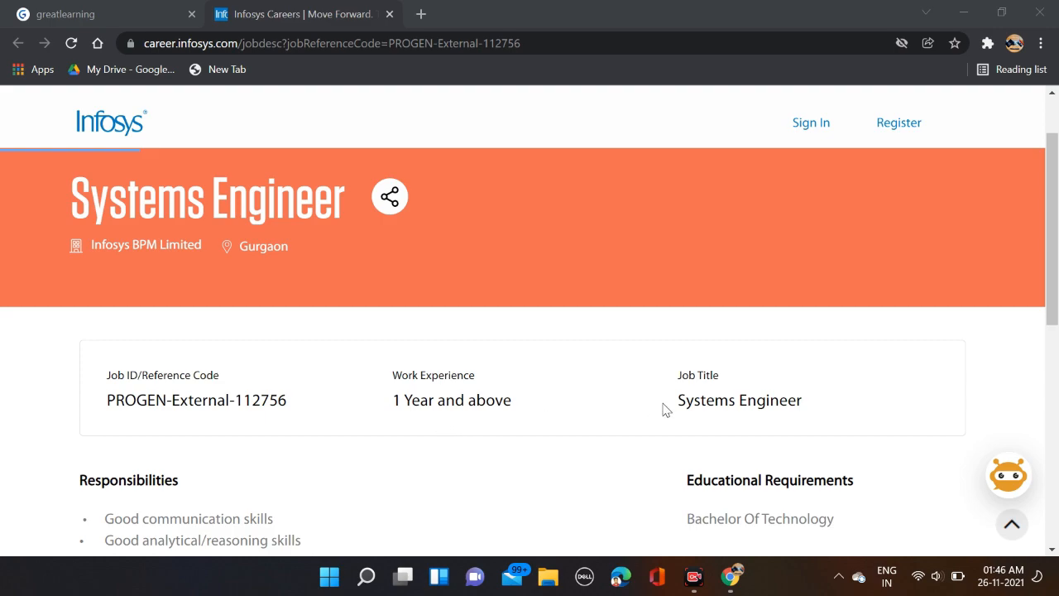
mouse_move(704, 410)
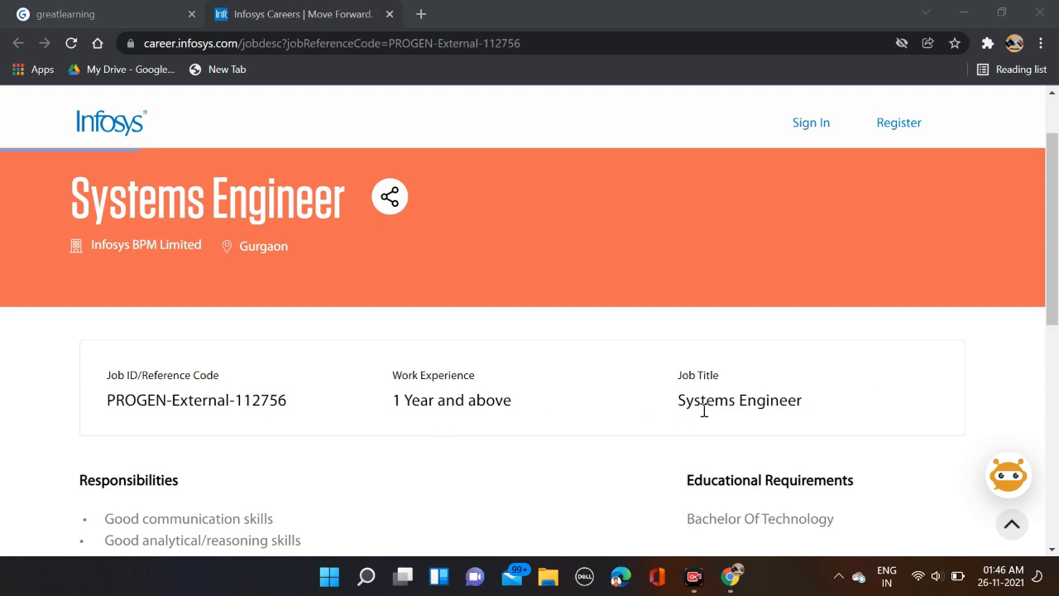
scroll("down", 3)
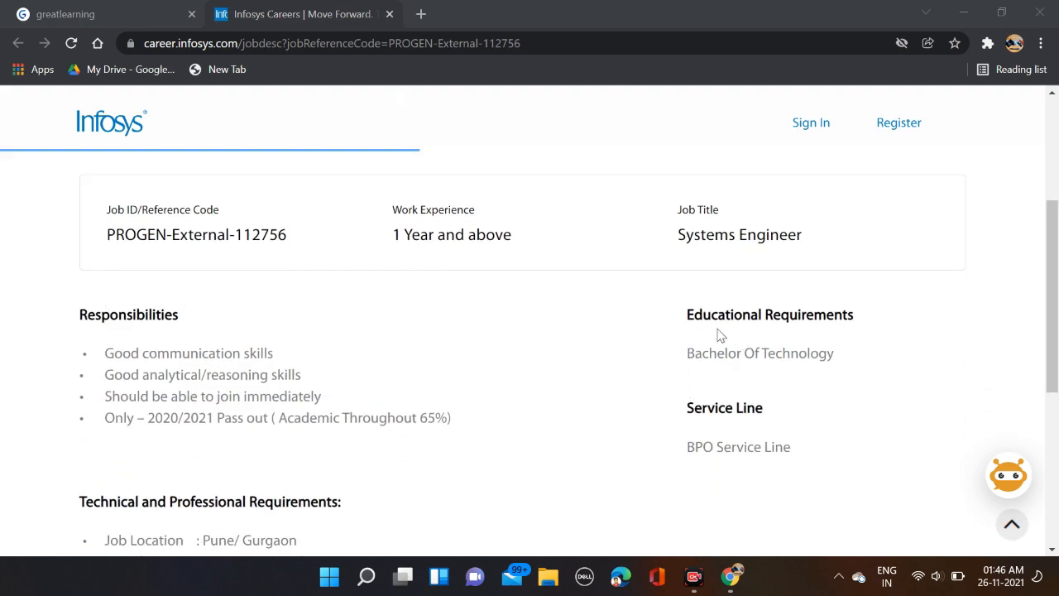
mouse_move(811, 378)
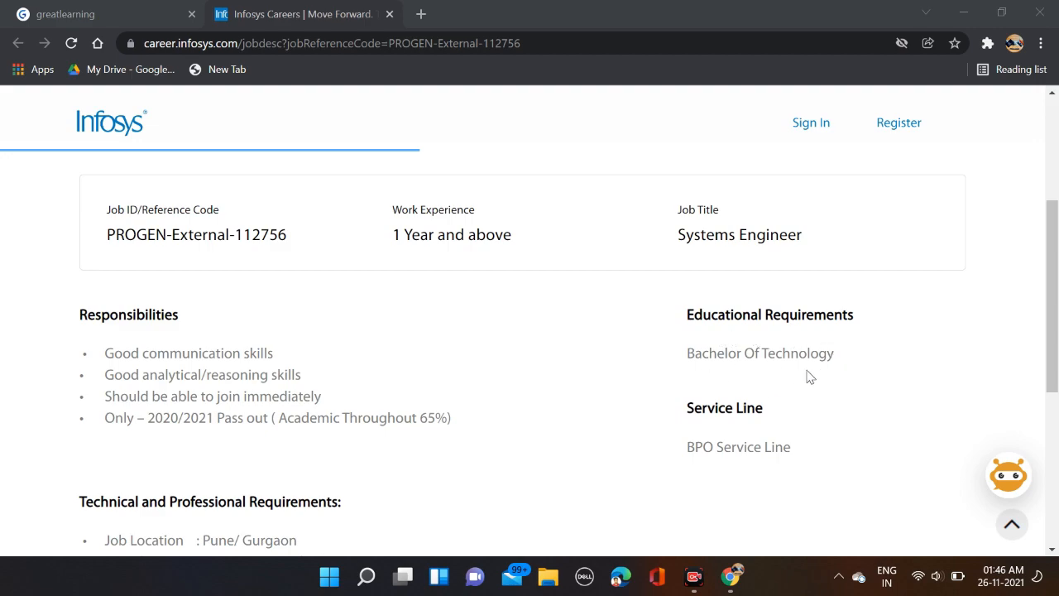
mouse_move(46, 340)
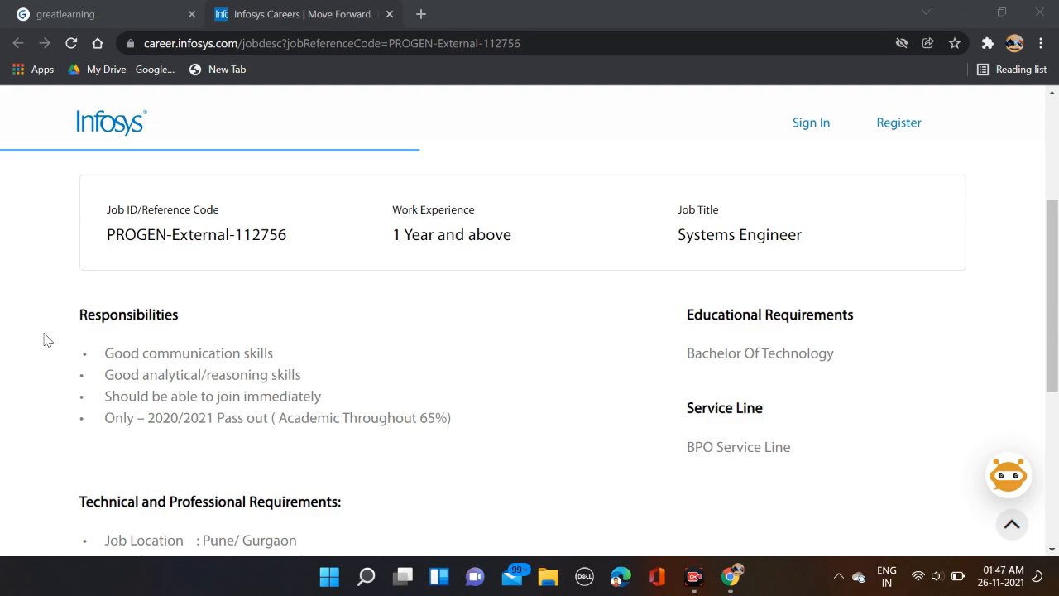
mouse_move(137, 390)
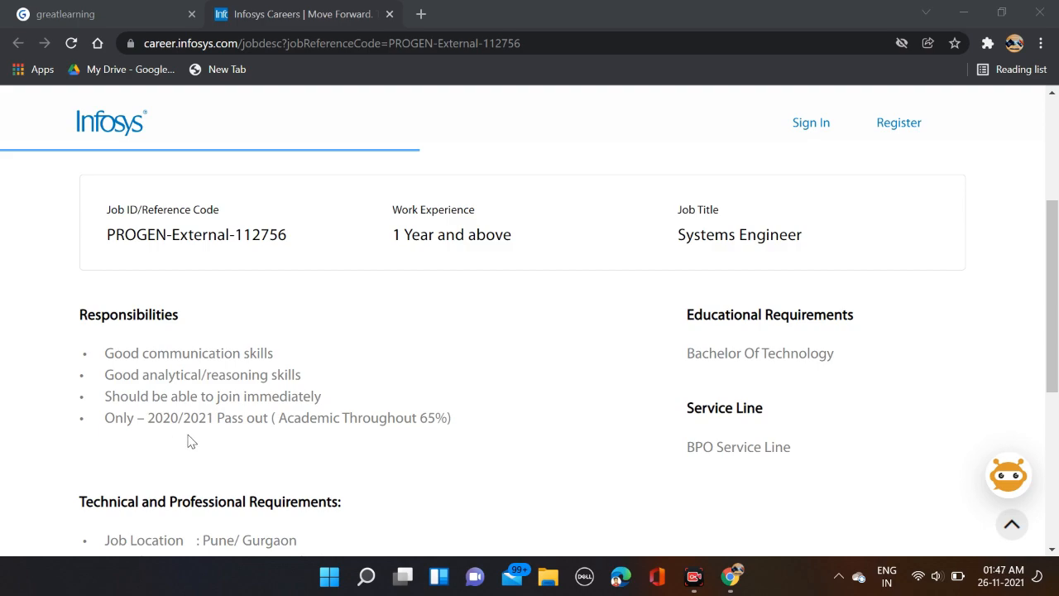
mouse_move(303, 439)
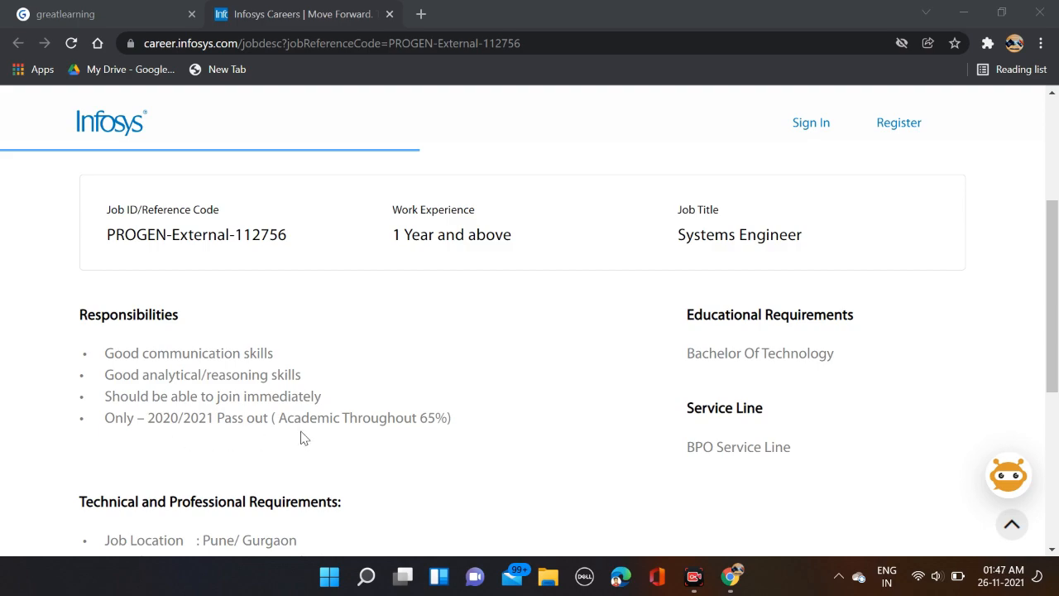
mouse_move(441, 436)
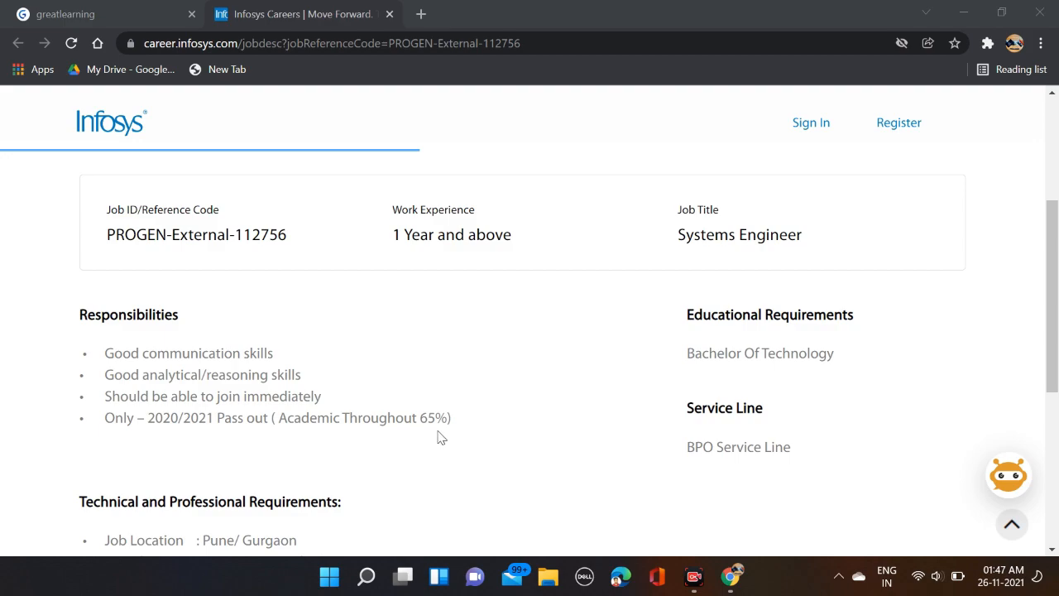
Step: Review the Java preferred skills and location note, then apply for the Systems Engineer job
scroll("down", 3)
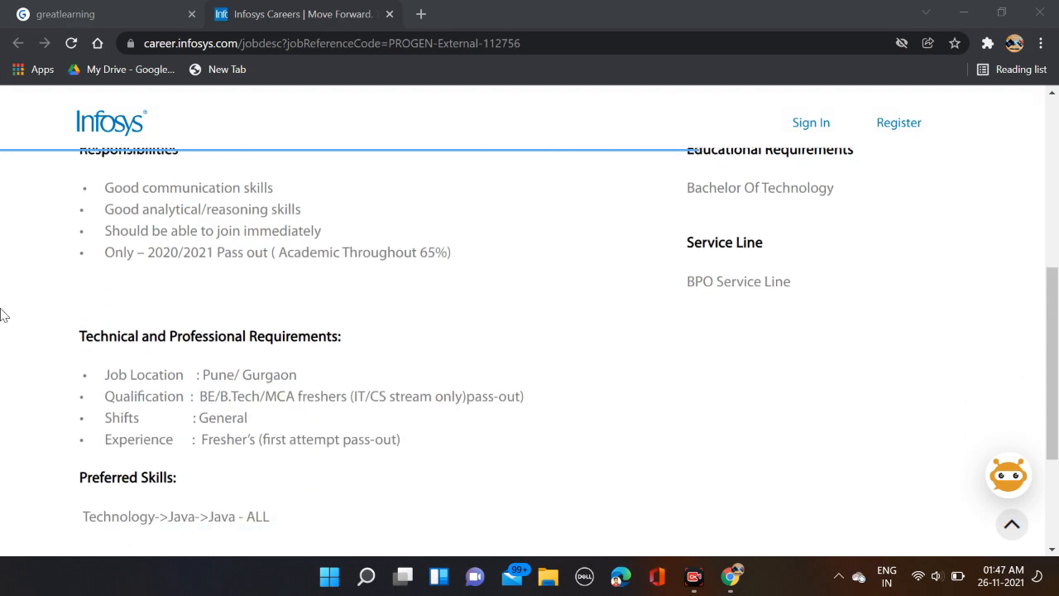
mouse_move(442, 352)
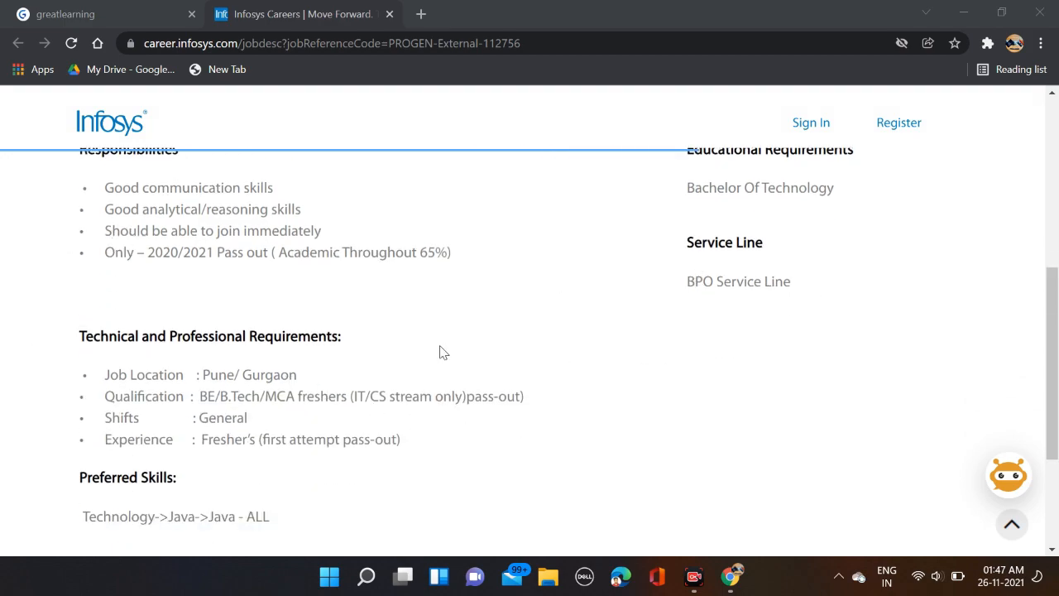
scroll("down", 3)
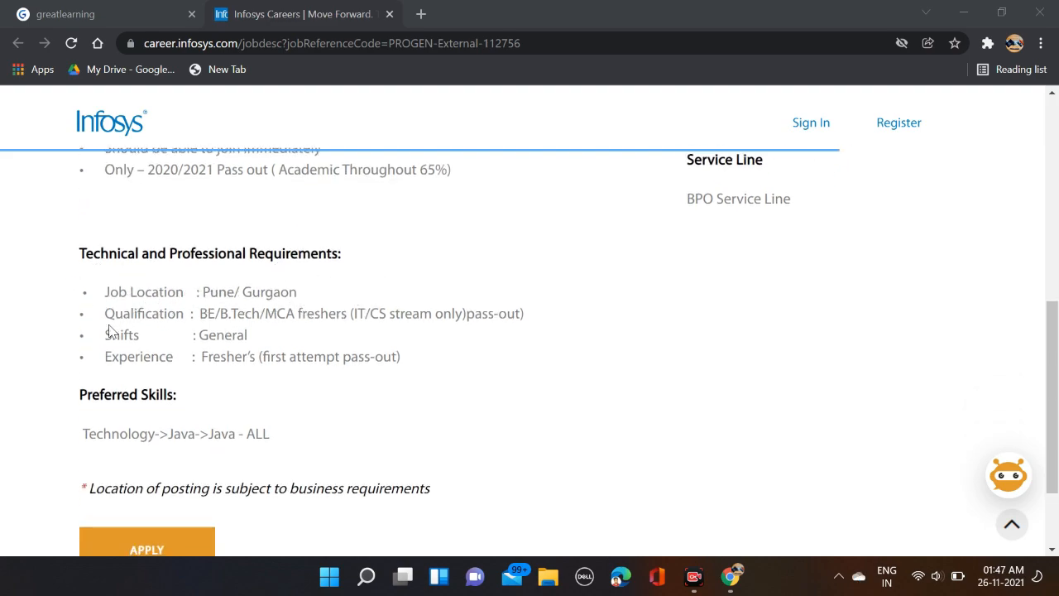
mouse_move(234, 330)
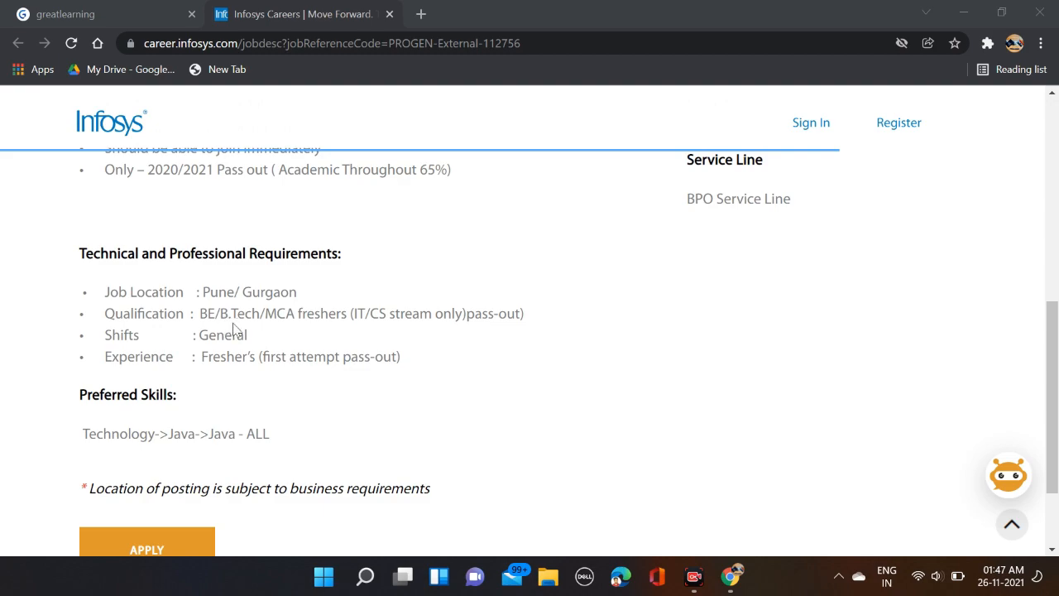
mouse_move(405, 331)
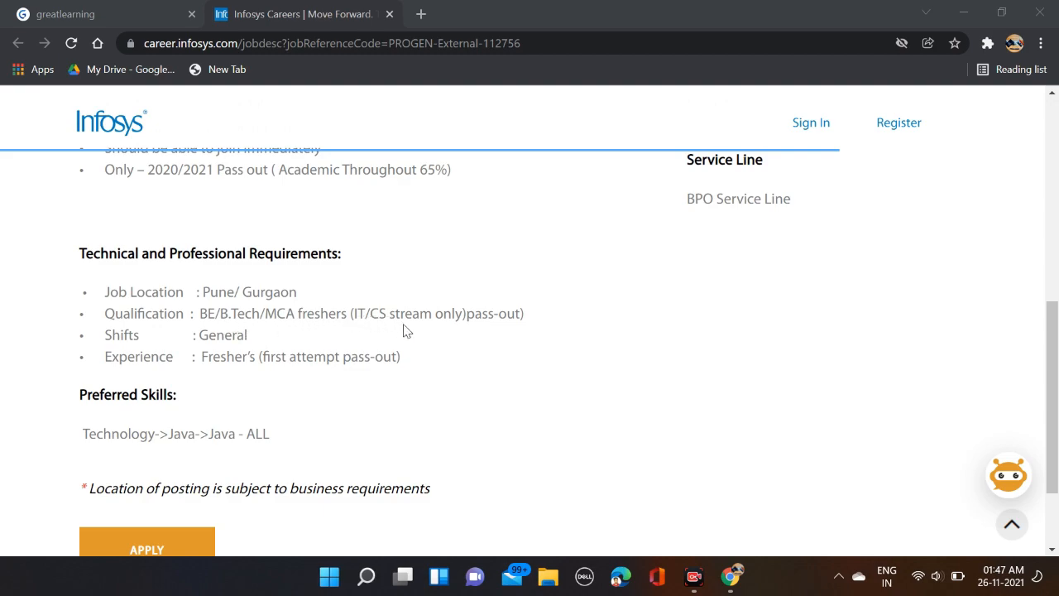
mouse_move(489, 330)
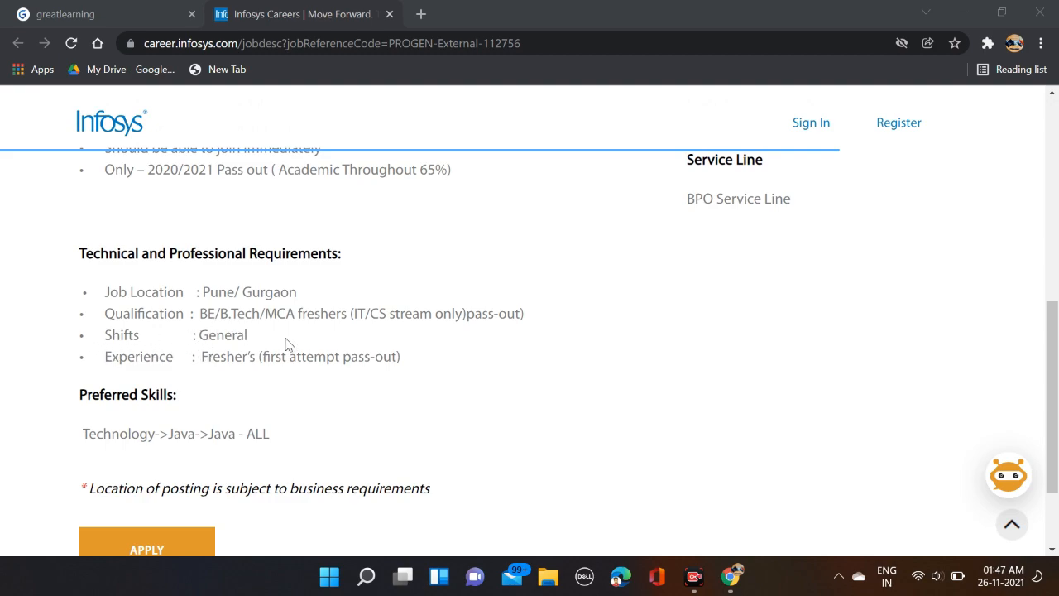
mouse_move(286, 360)
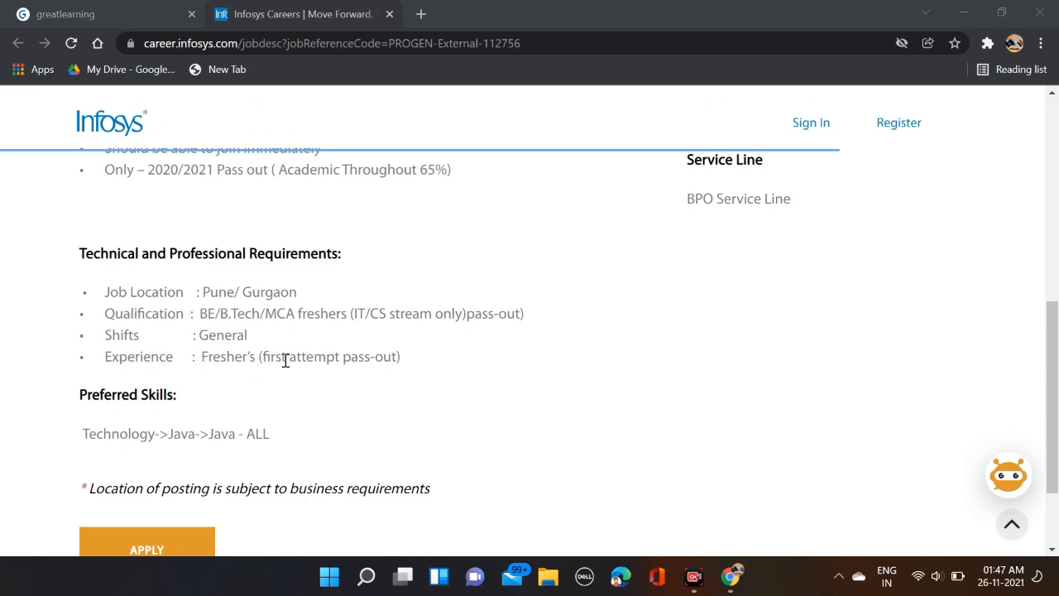
mouse_move(430, 389)
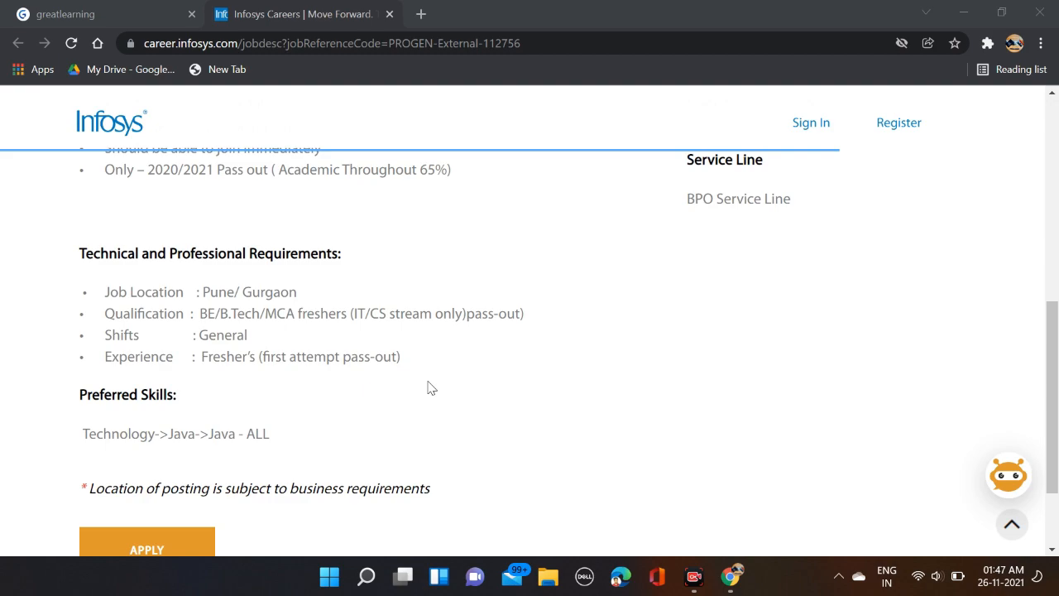
scroll("down", 3)
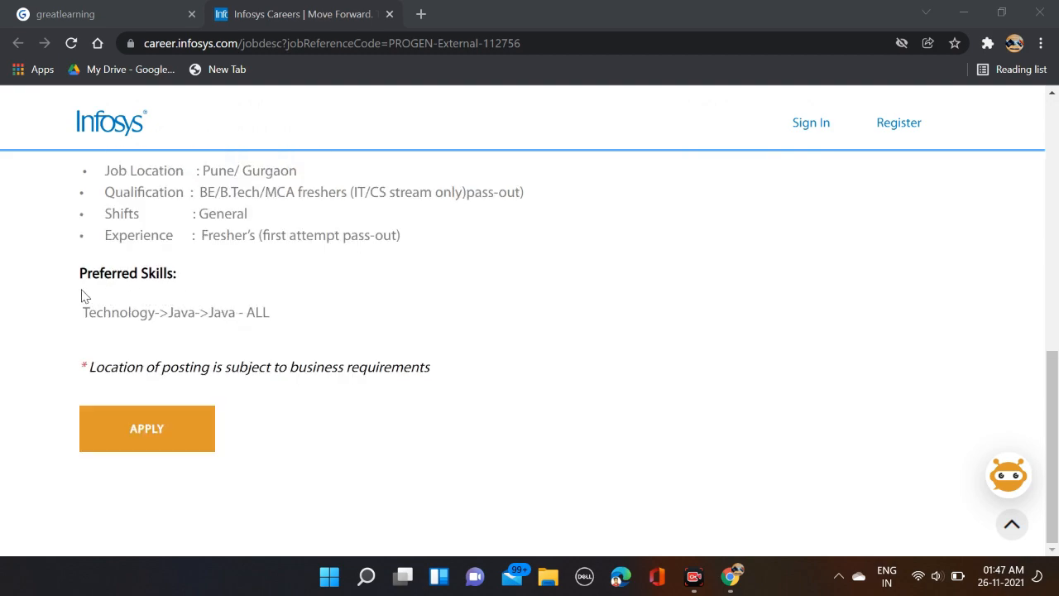
mouse_move(182, 330)
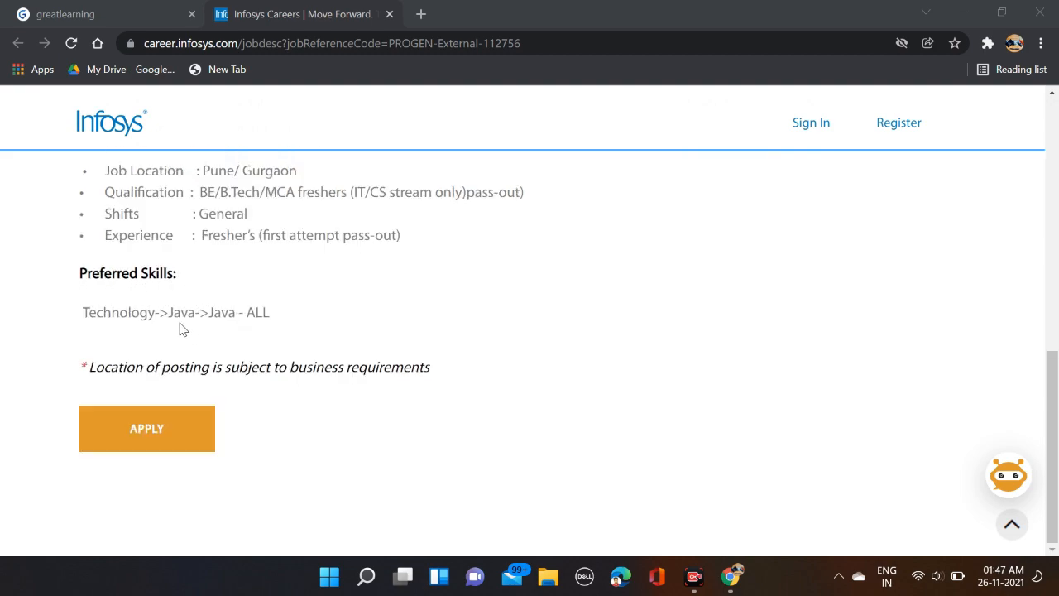
mouse_move(220, 330)
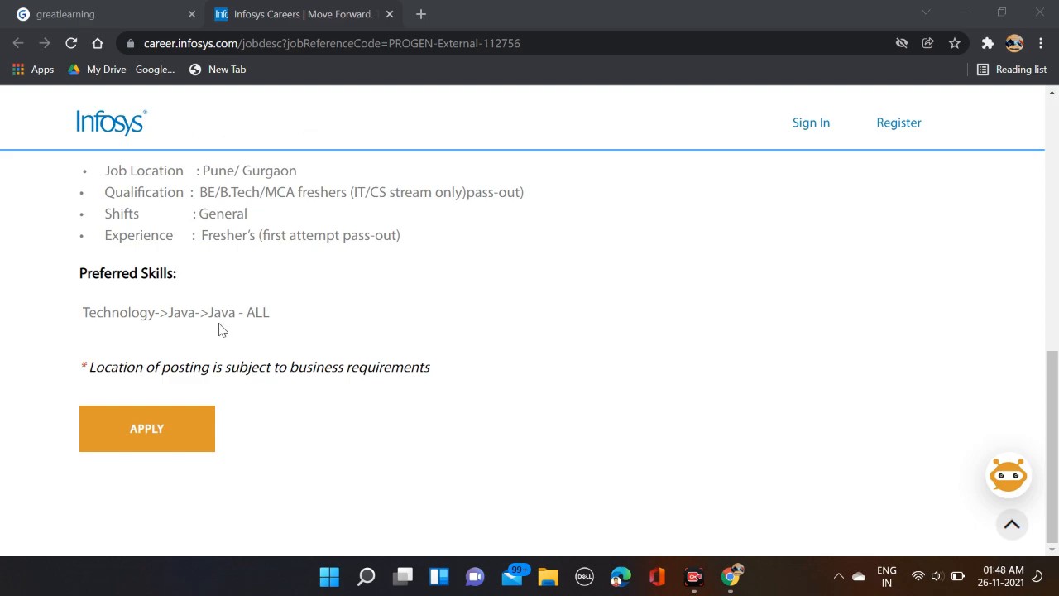
mouse_move(287, 372)
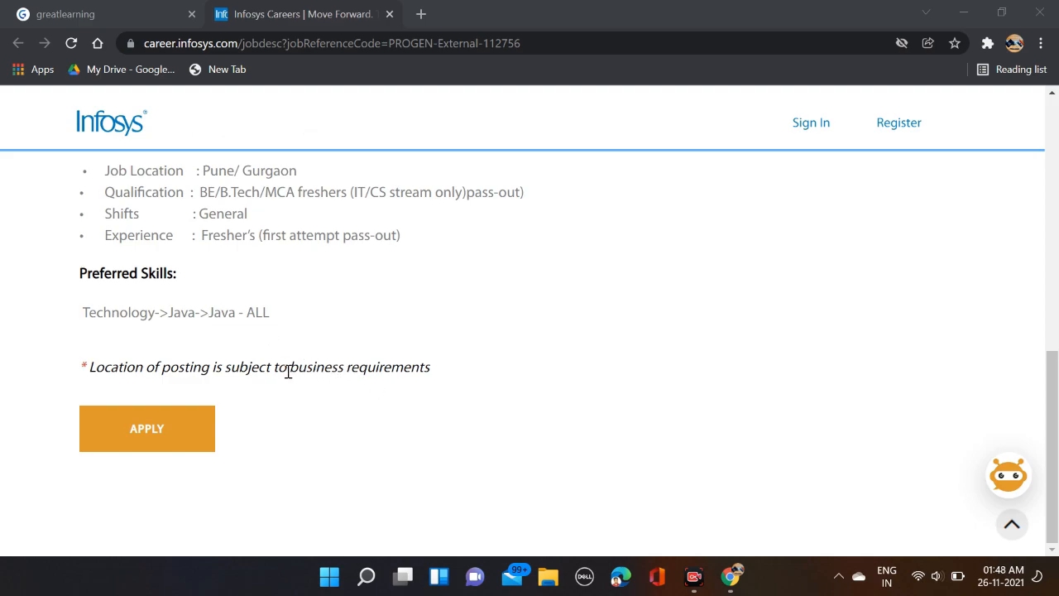
scroll("up", 3)
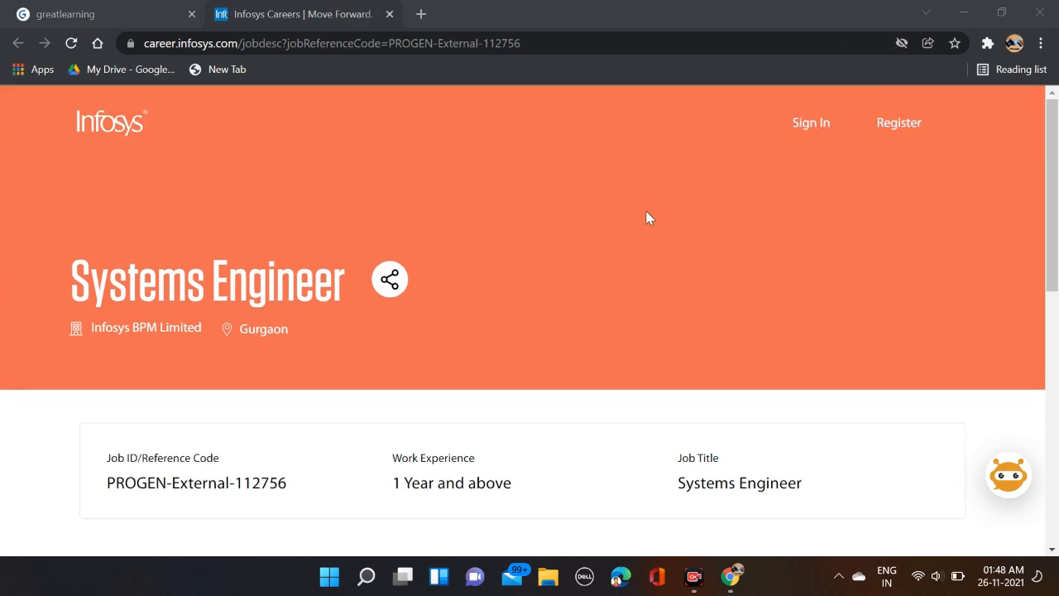
scroll("down", 3)
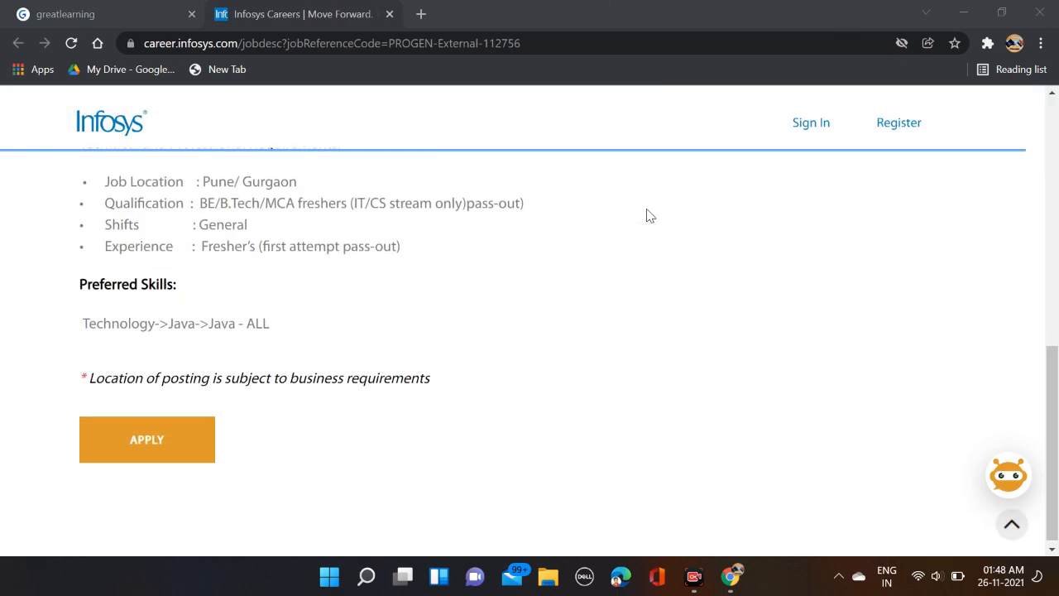
left_click(147, 430)
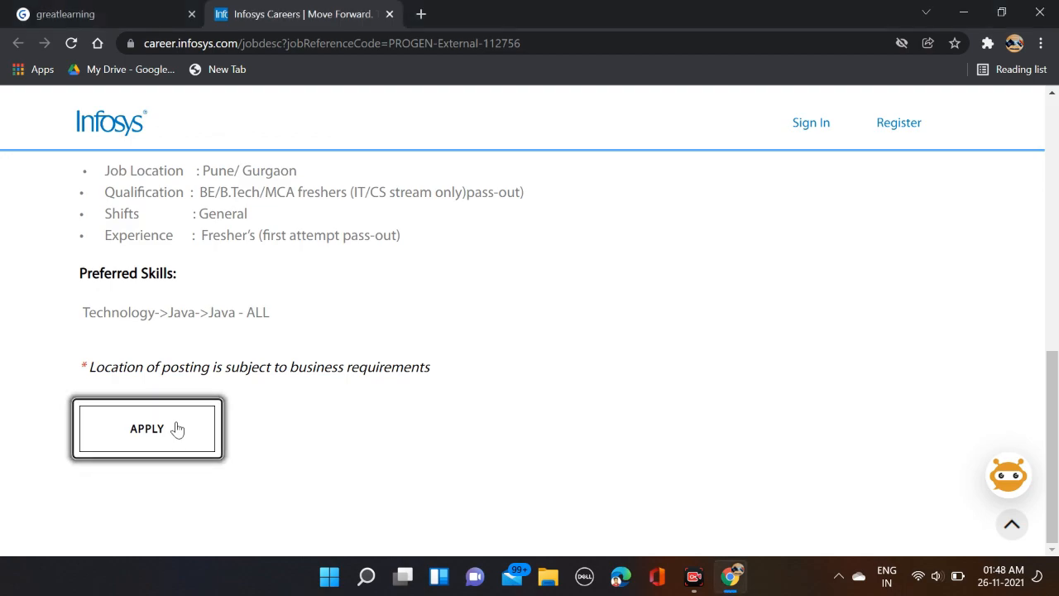
Step: Reach the career-site Sign In page and follow the 'New user? Register' link
left_click(148, 429)
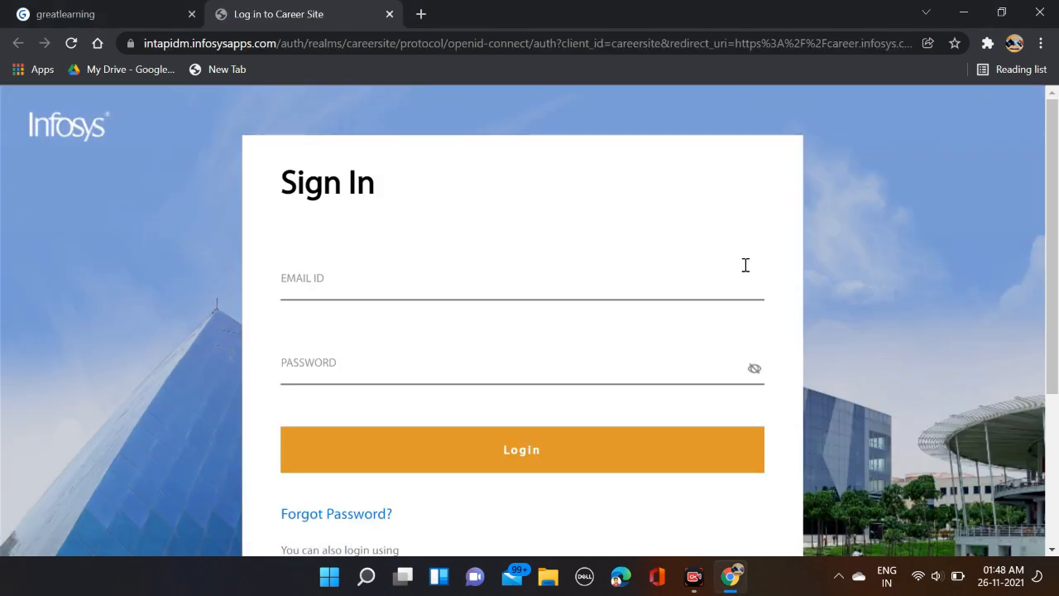
scroll("down", 3)
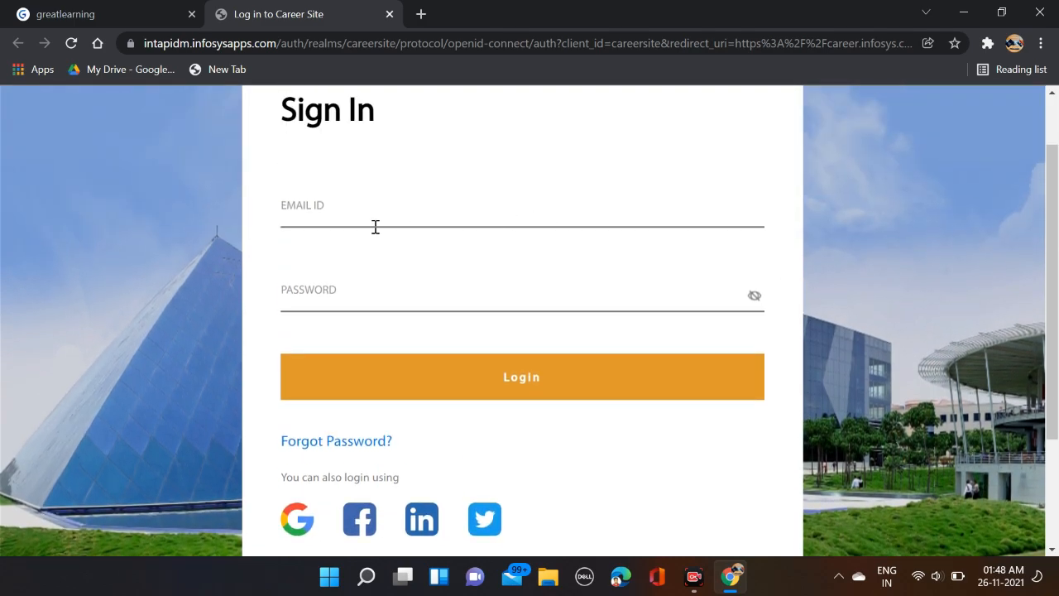
mouse_move(468, 324)
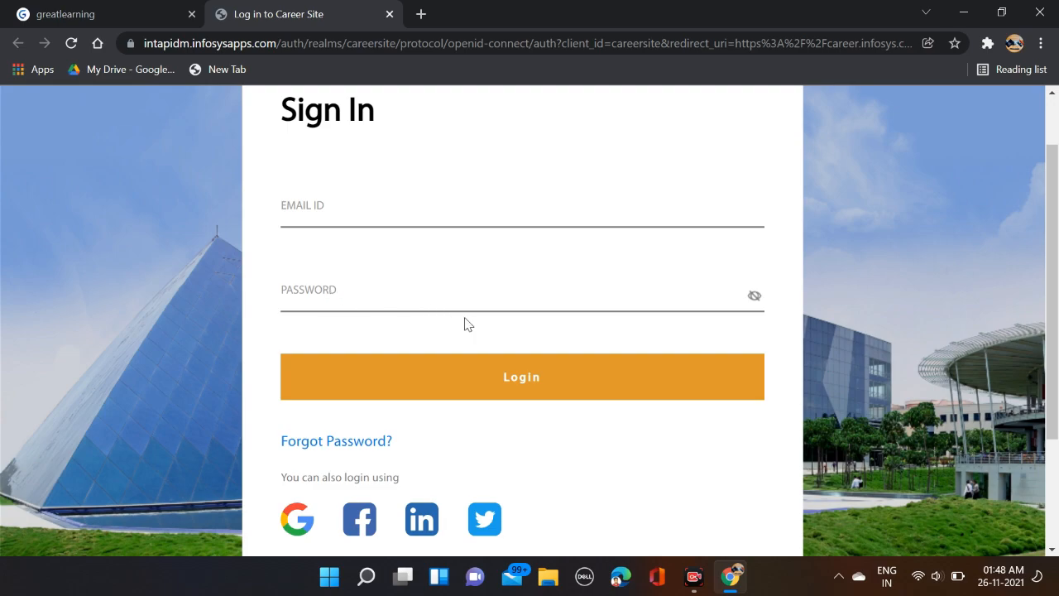
scroll("down", 3)
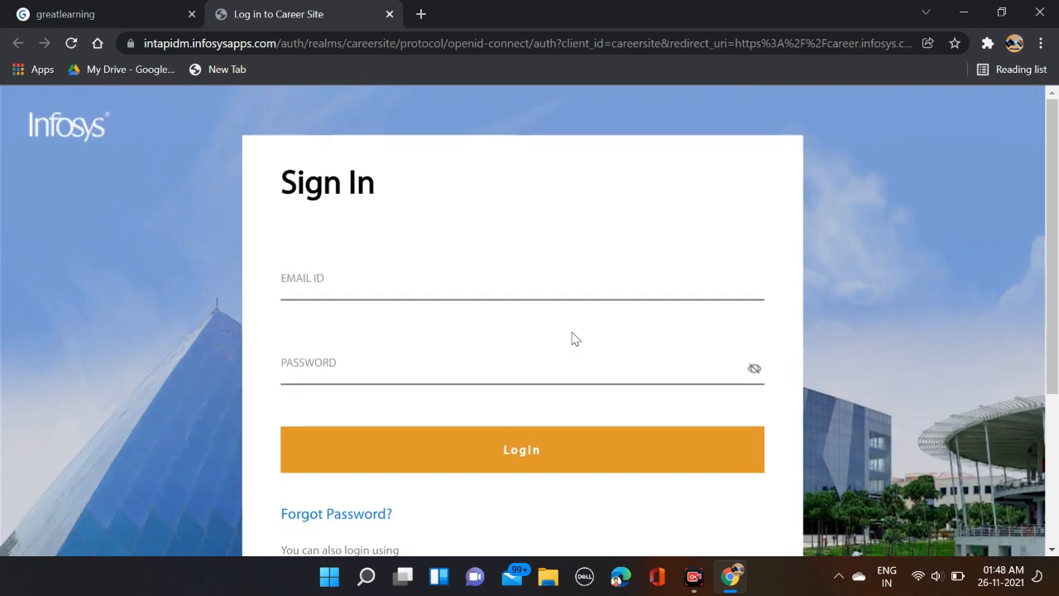
scroll("down", 3)
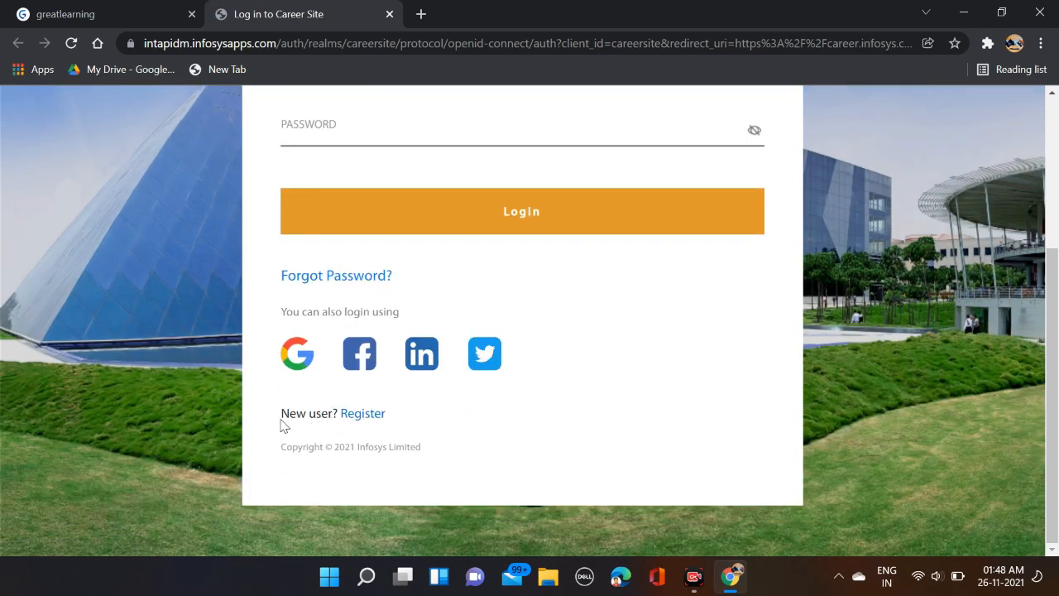
left_click(362, 413)
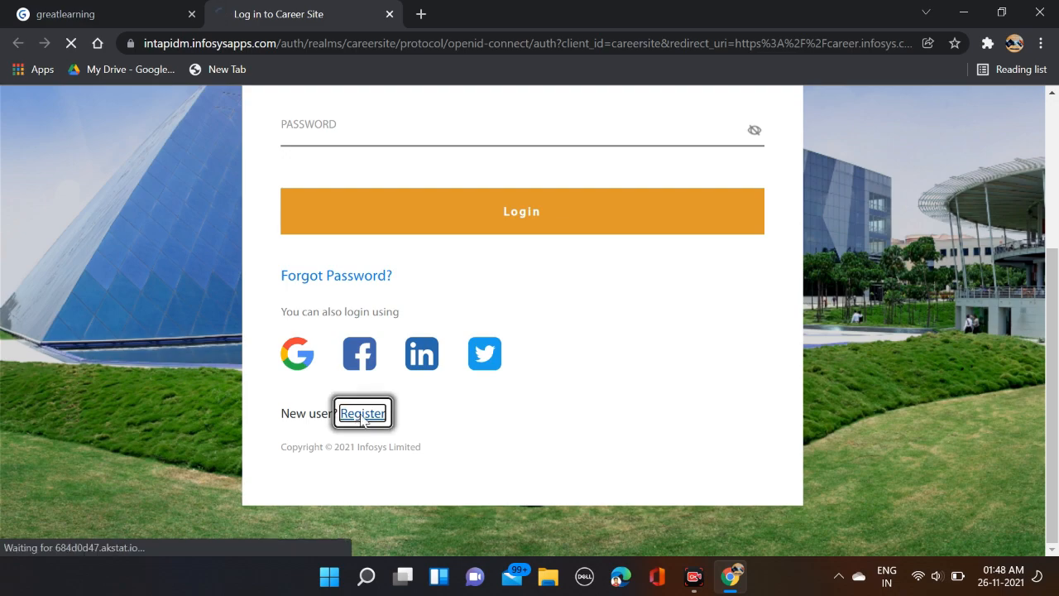
Step: Load the empty Register form and tick the Privacy Notice acknowledgement checkbox
left_click(362, 412)
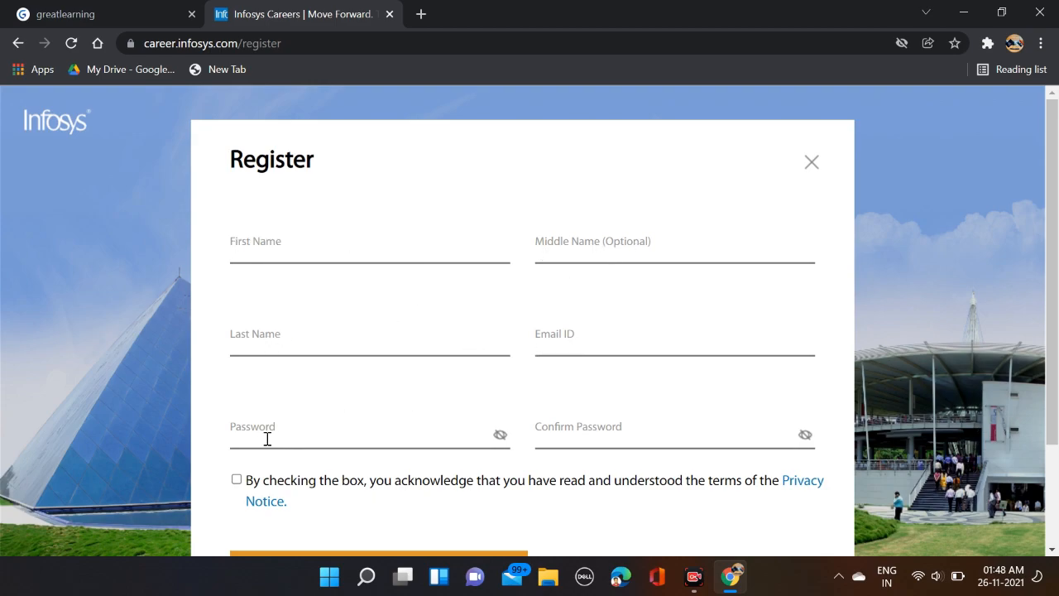
scroll("down", 3)
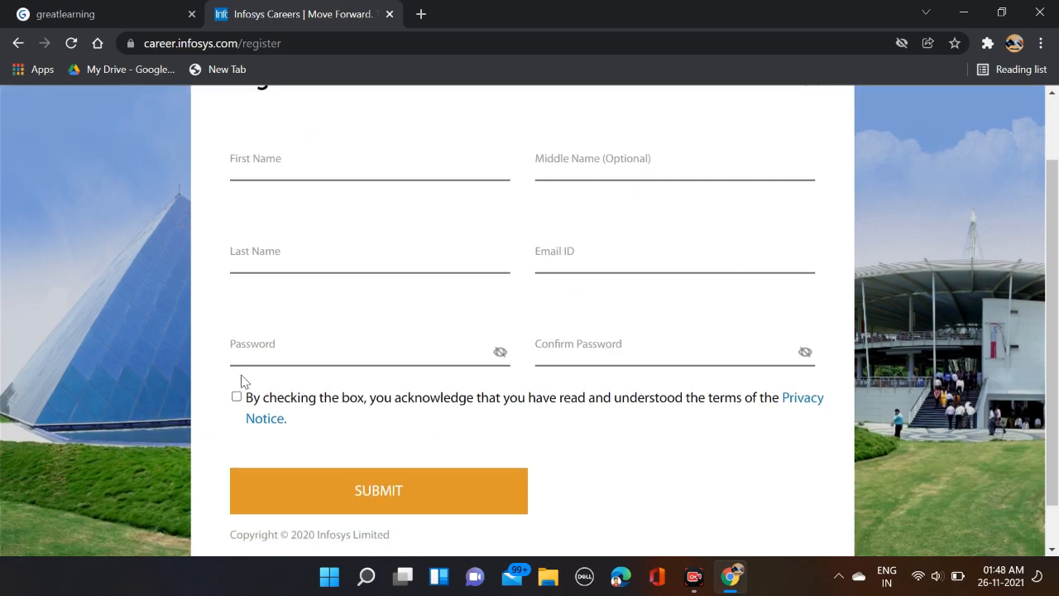
left_click(235, 396)
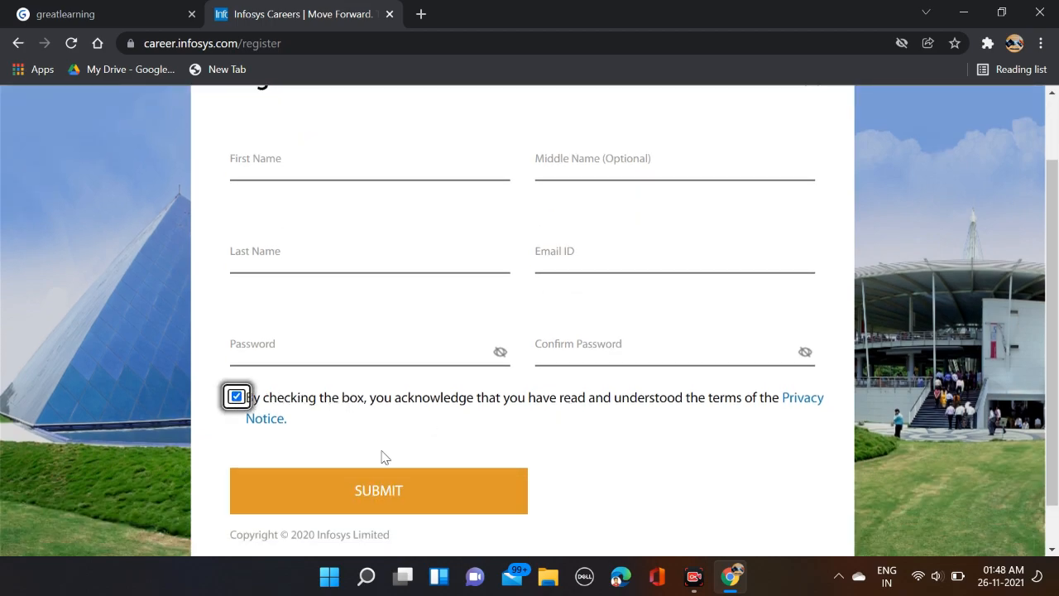
scroll("down", 3)
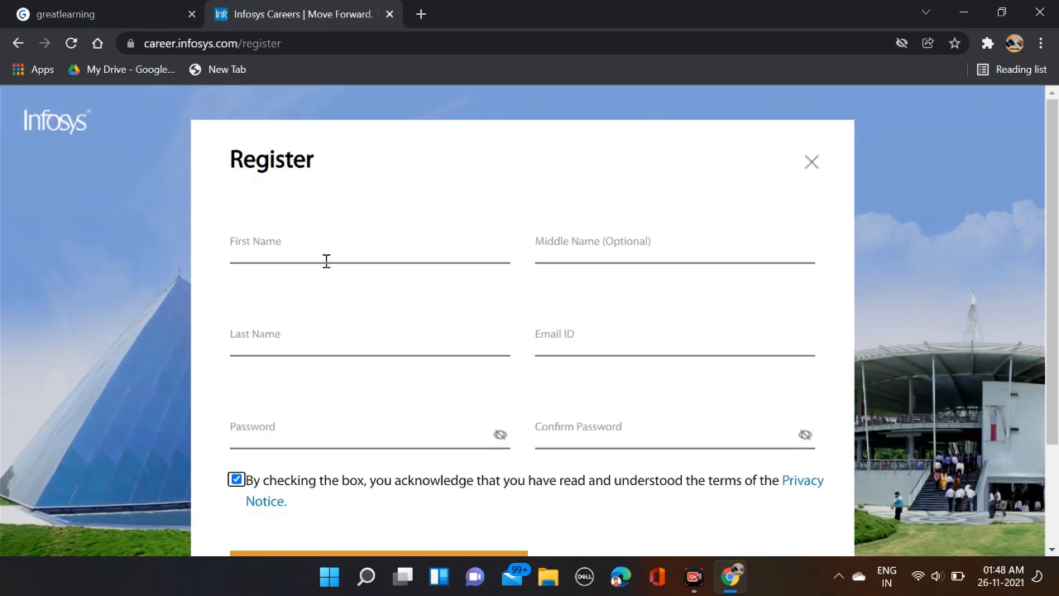
mouse_move(356, 291)
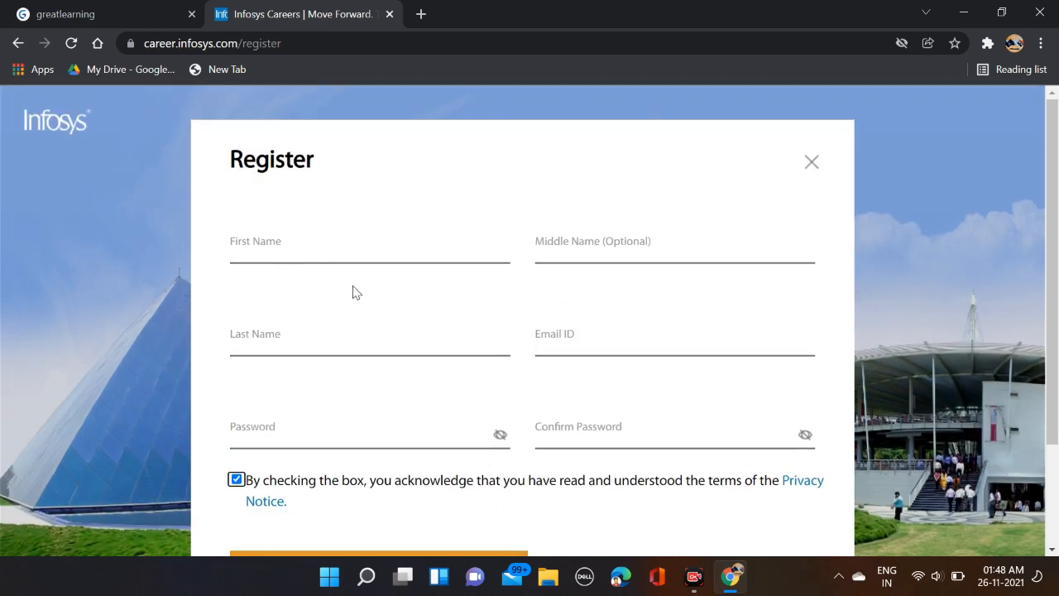
mouse_move(476, 275)
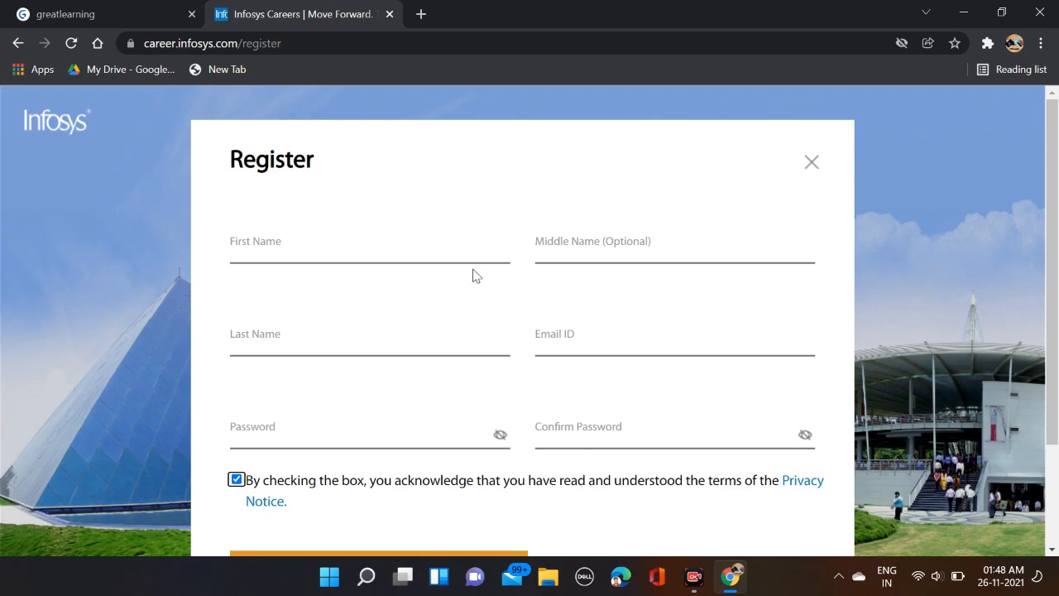
mouse_move(480, 268)
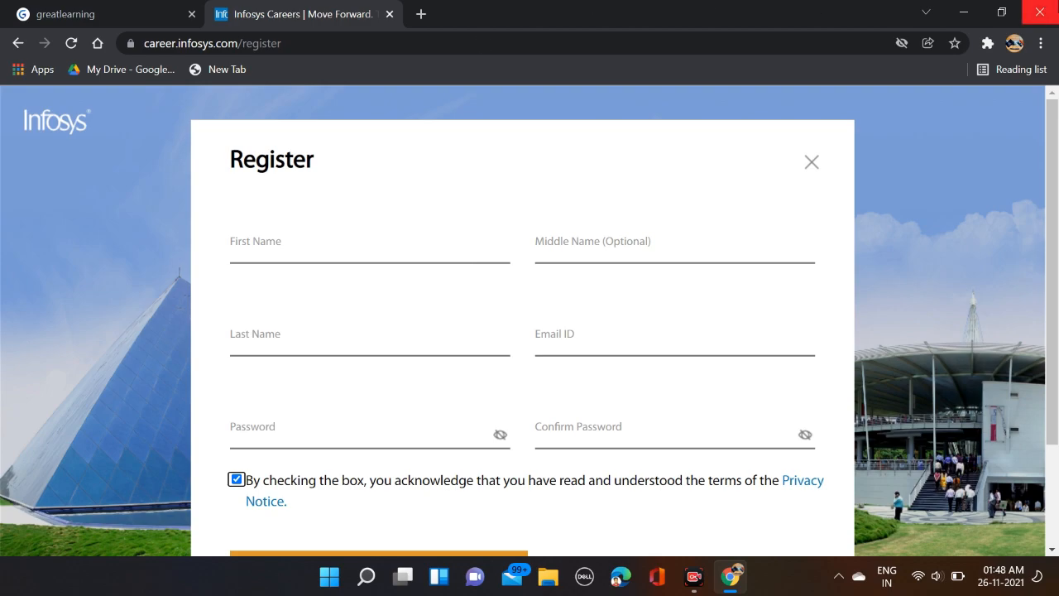
mouse_move(1045, 12)
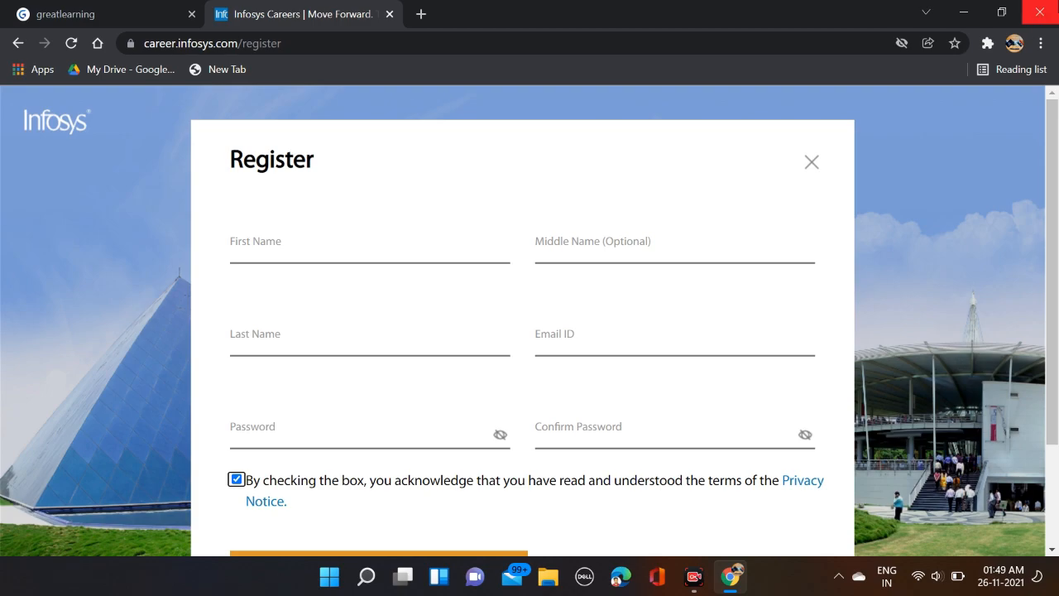
mouse_move(866, 60)
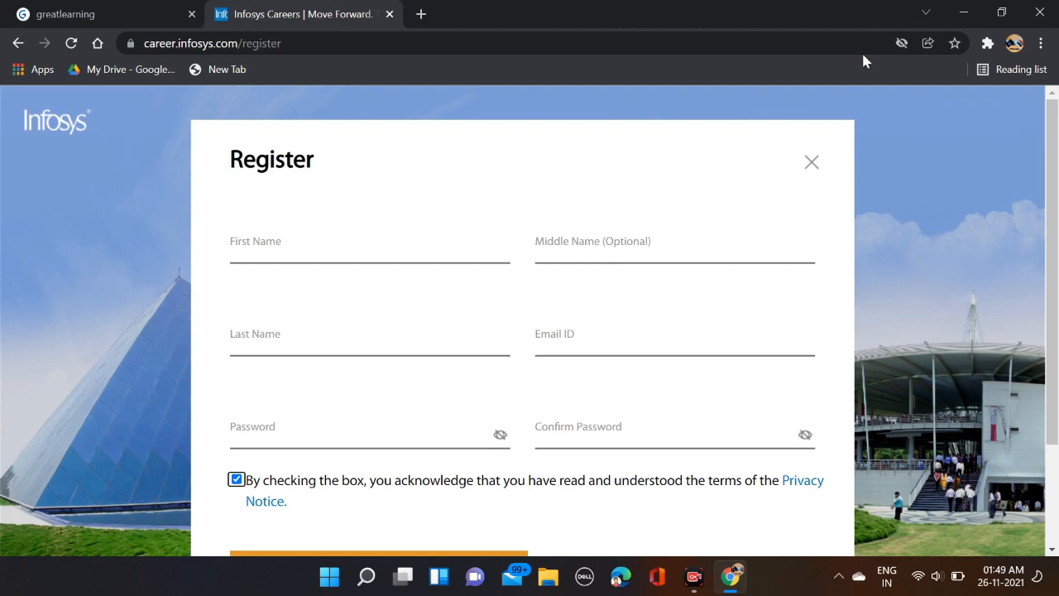
mouse_move(526, 326)
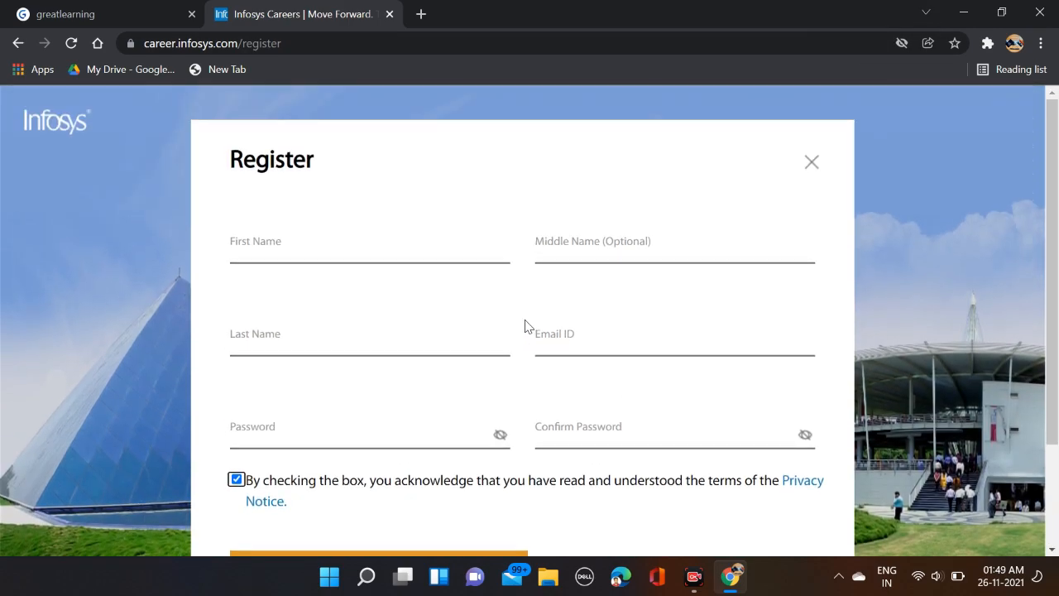